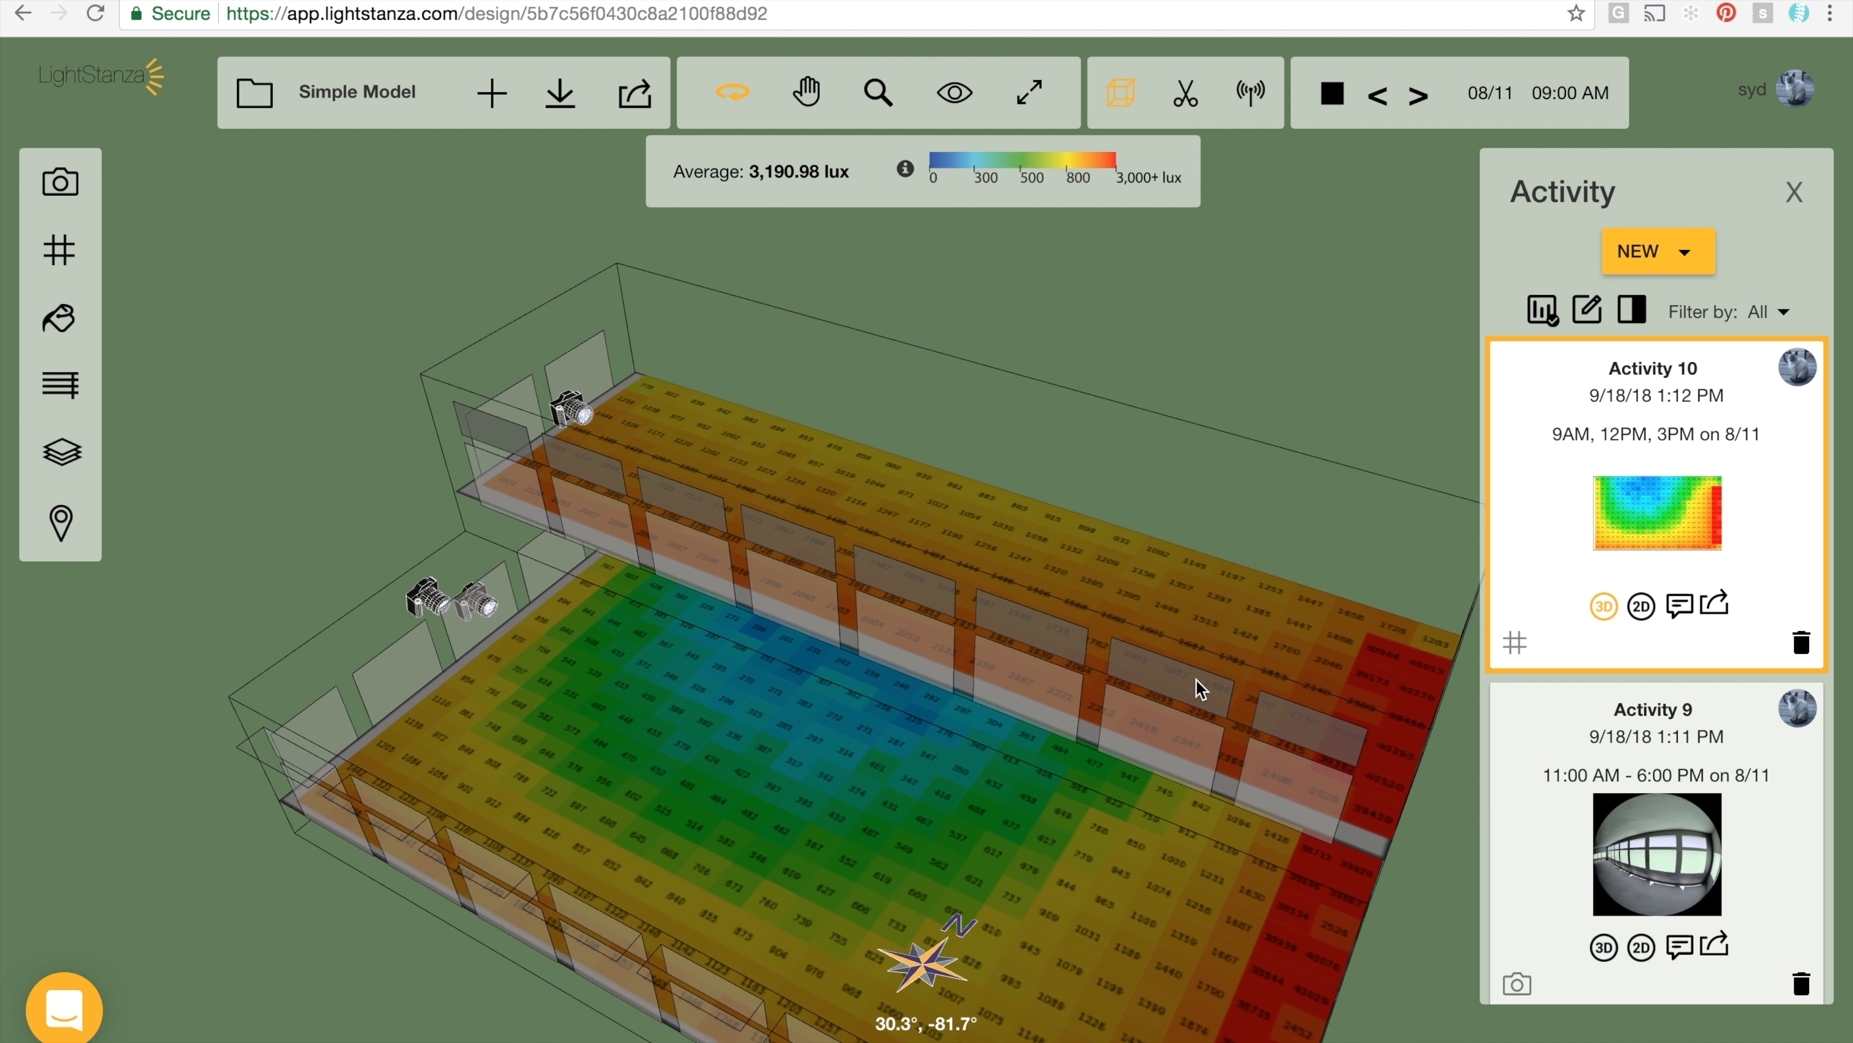
Step: Bring up the Share Design menu with its Link, Email and Twitter options
left_click(1424, 94)
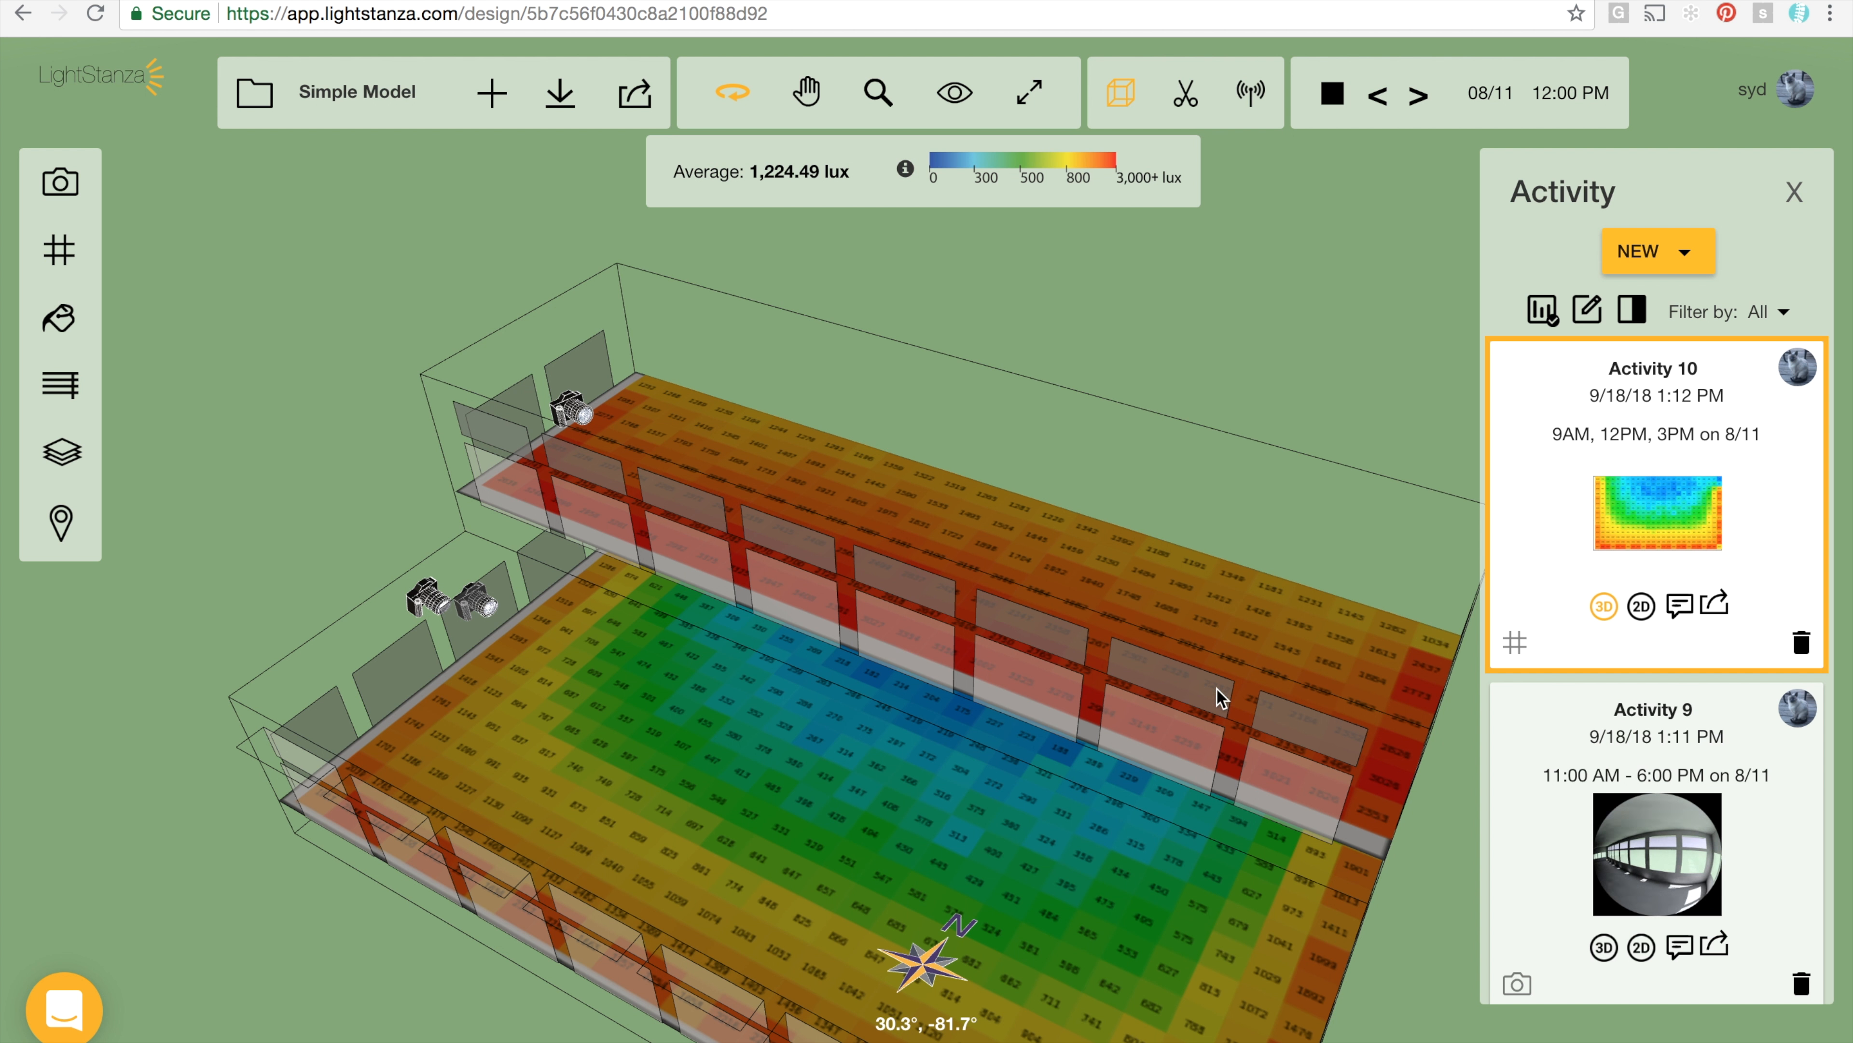
mouse_move(1197, 429)
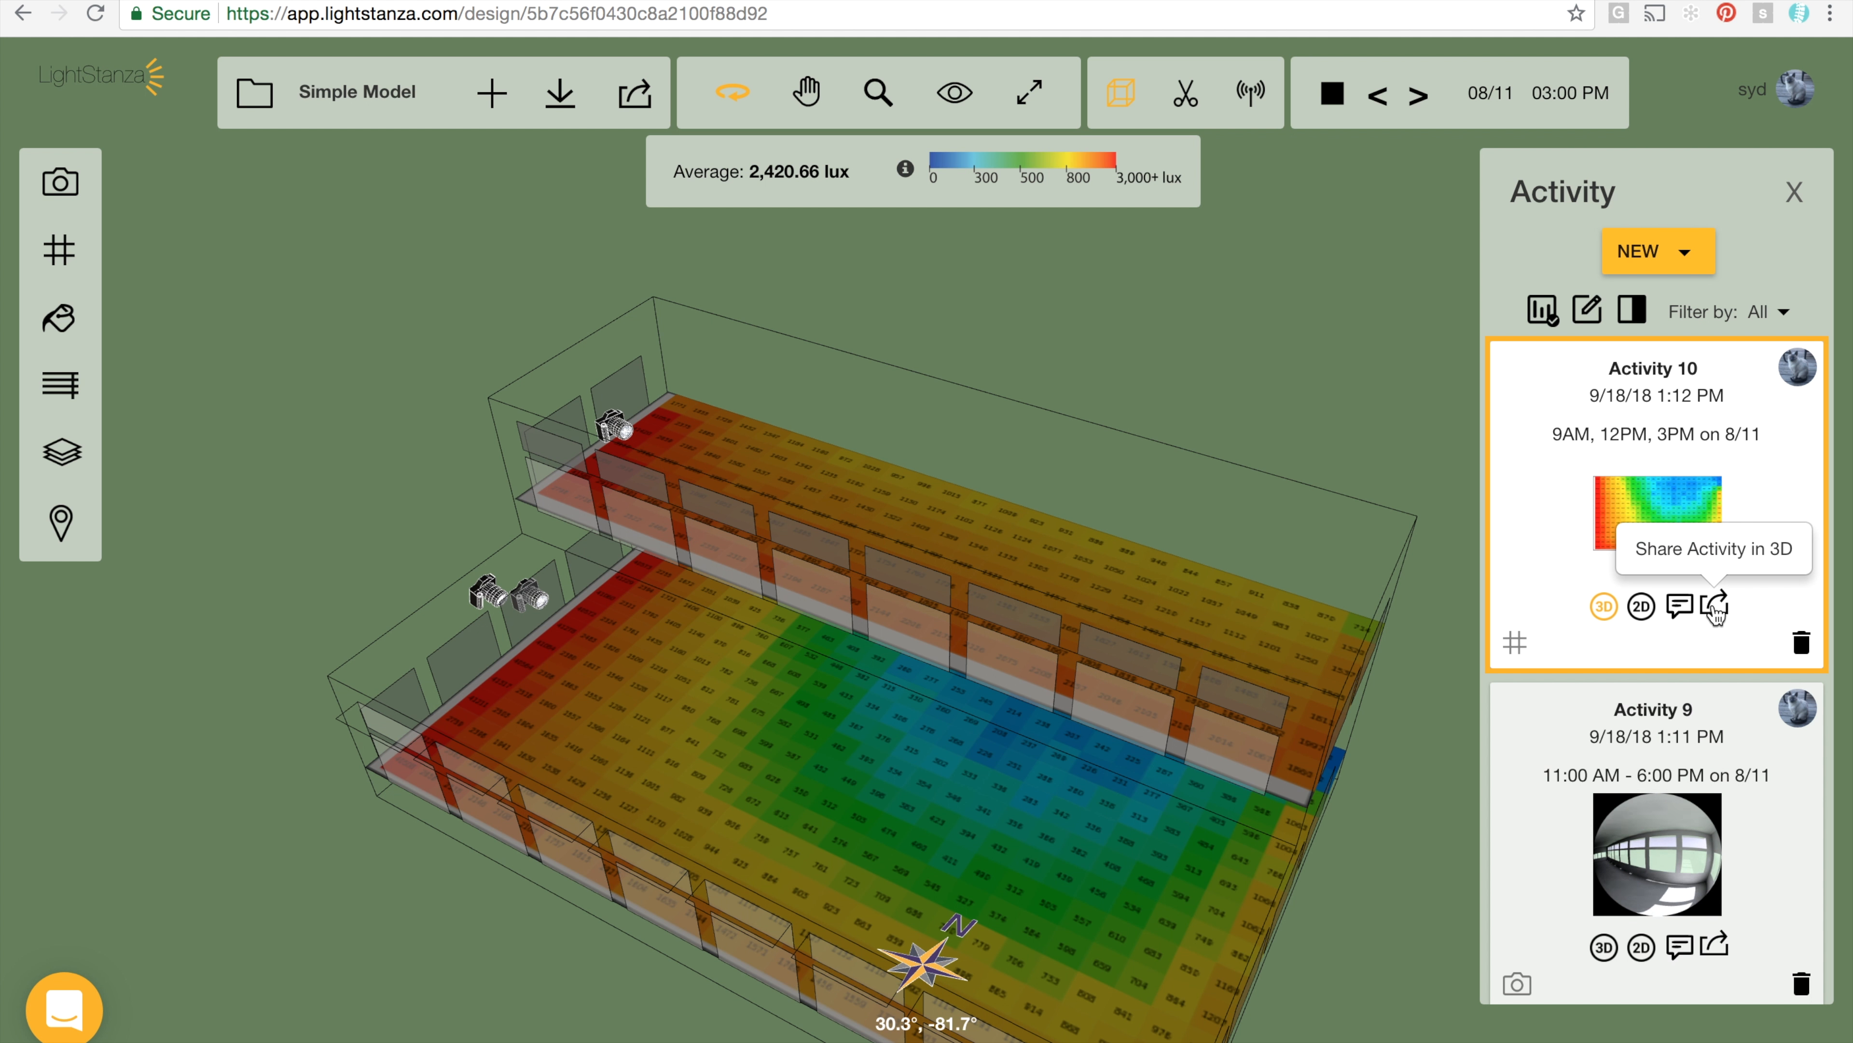
mouse_move(802, 242)
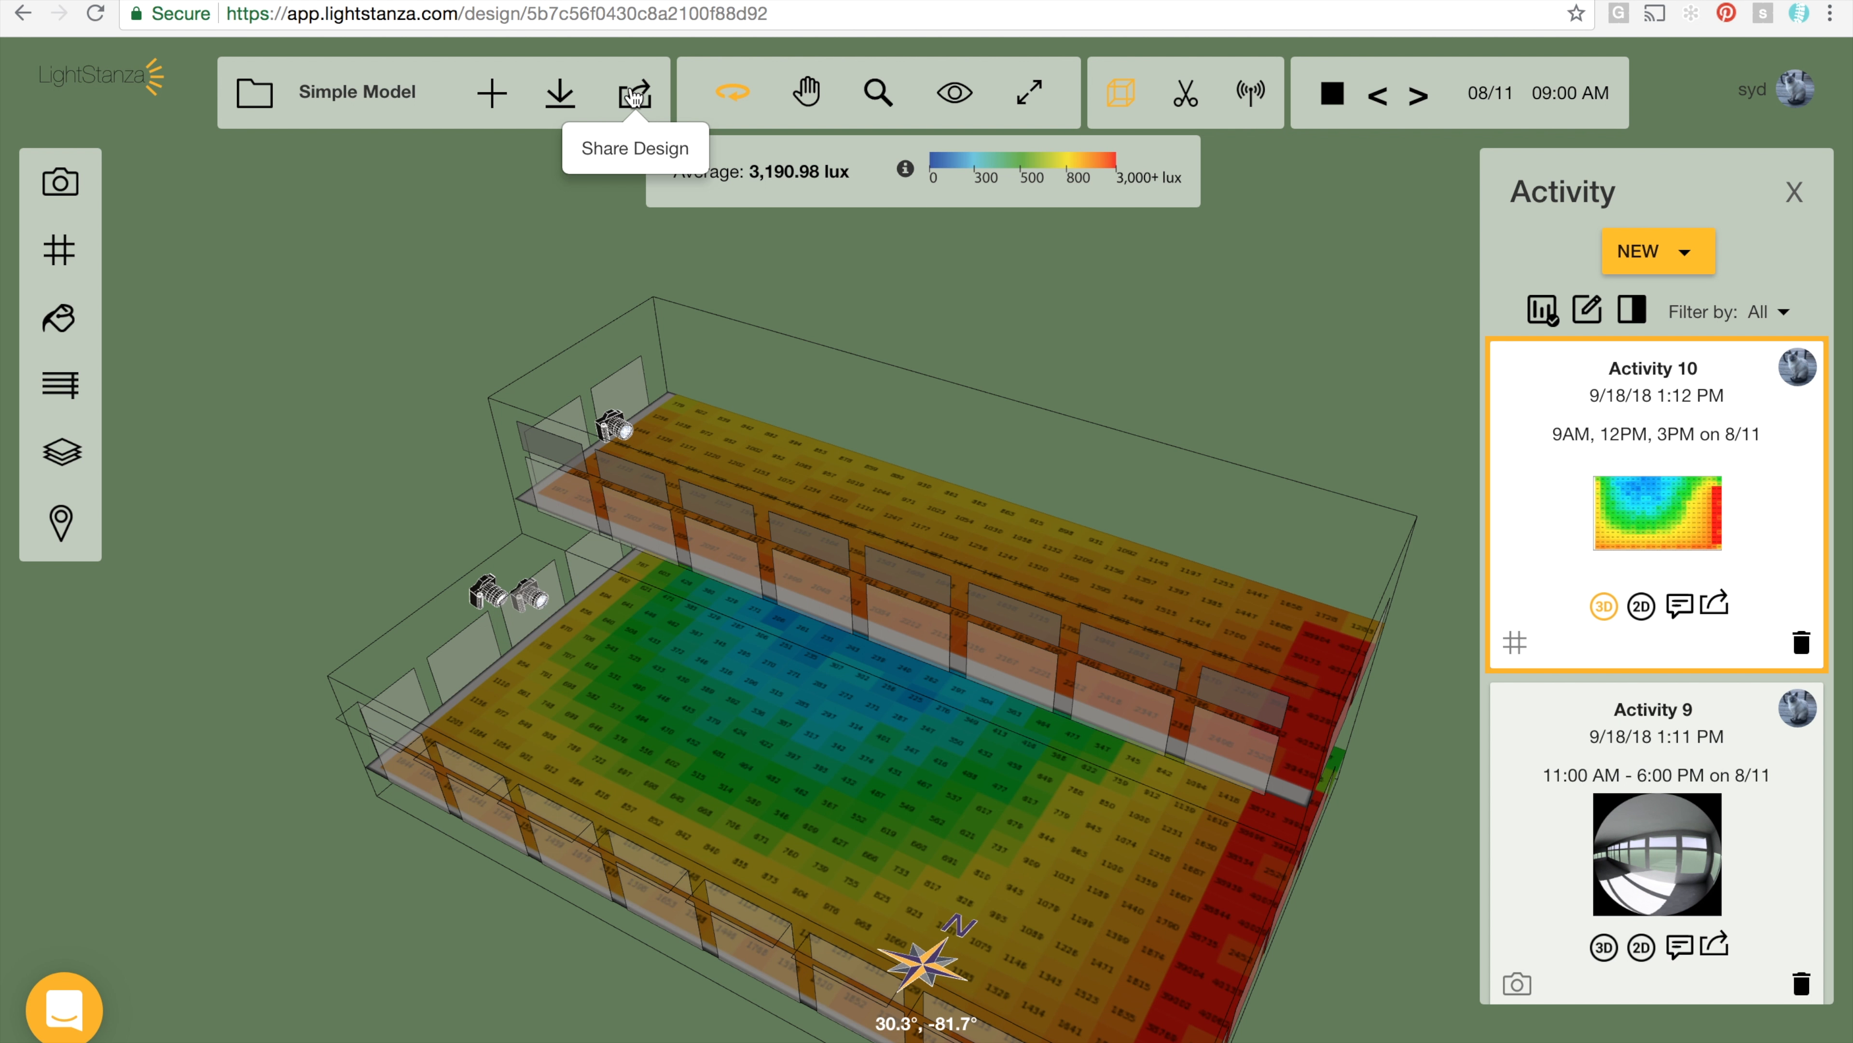
mouse_move(1595, 579)
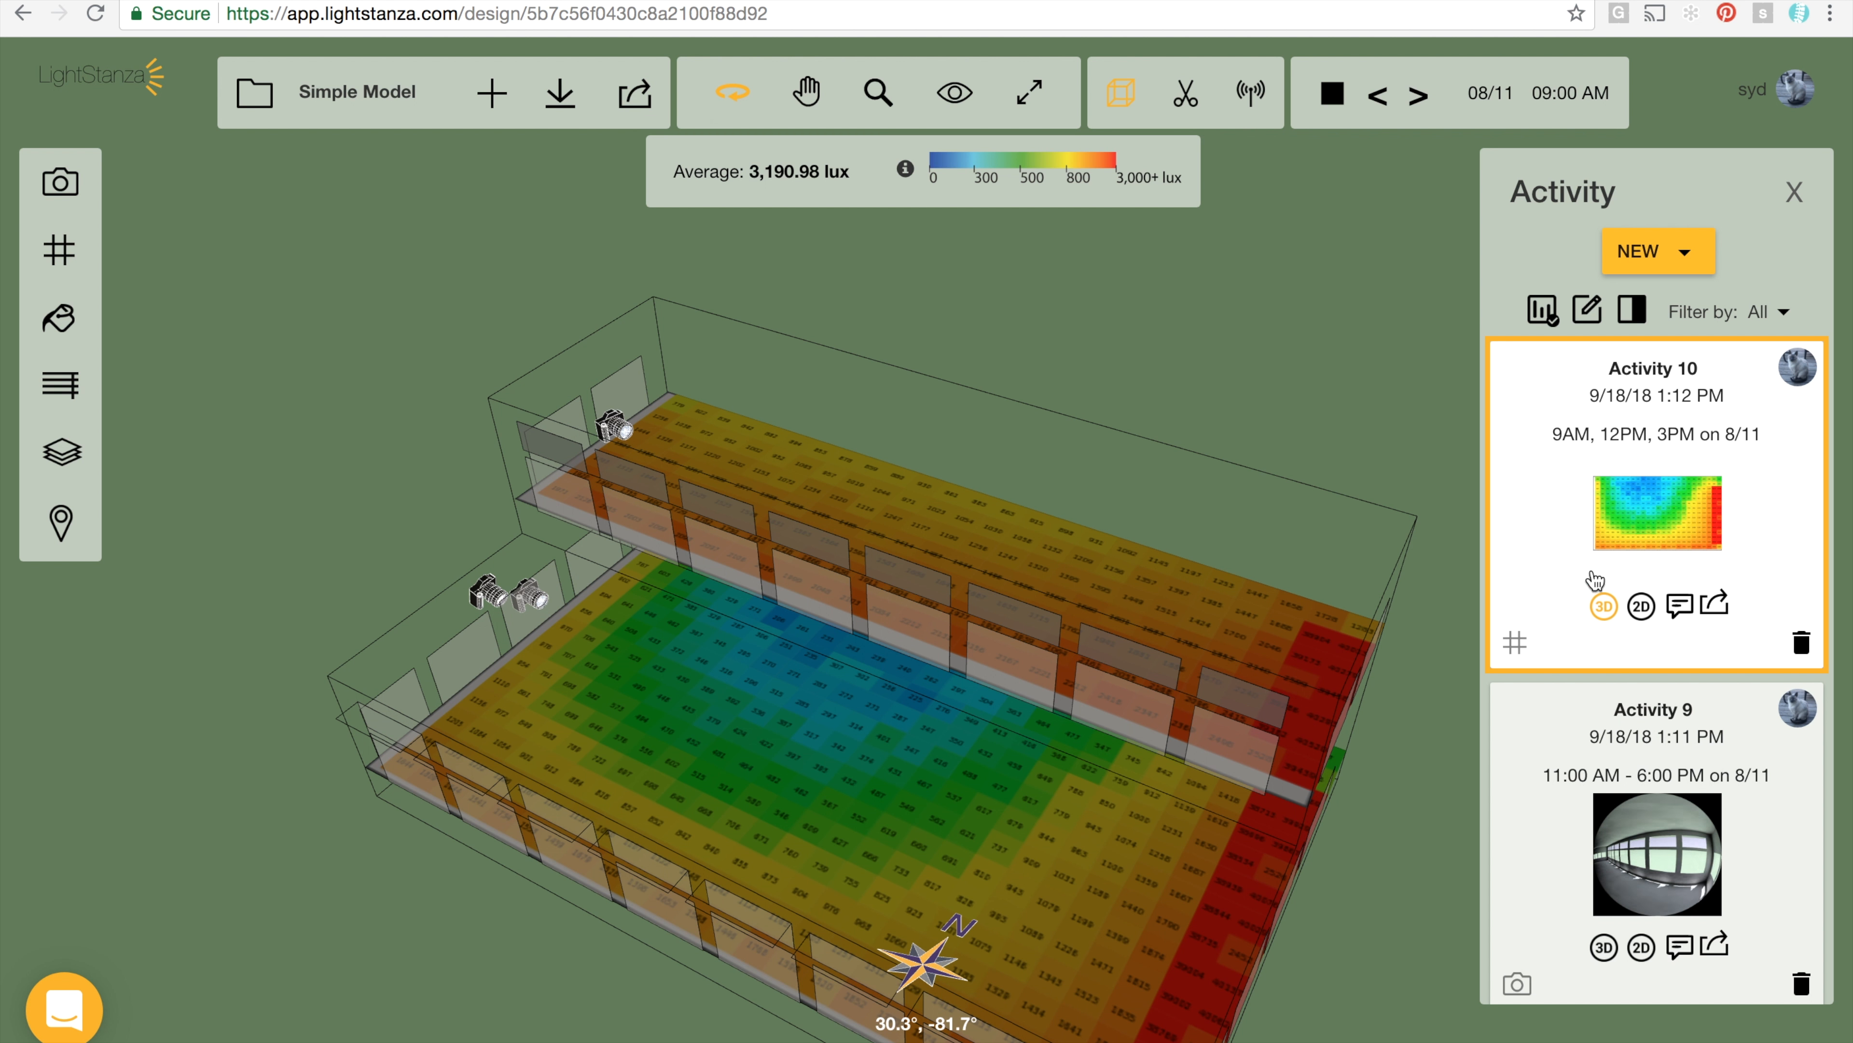
left_click(1639, 606)
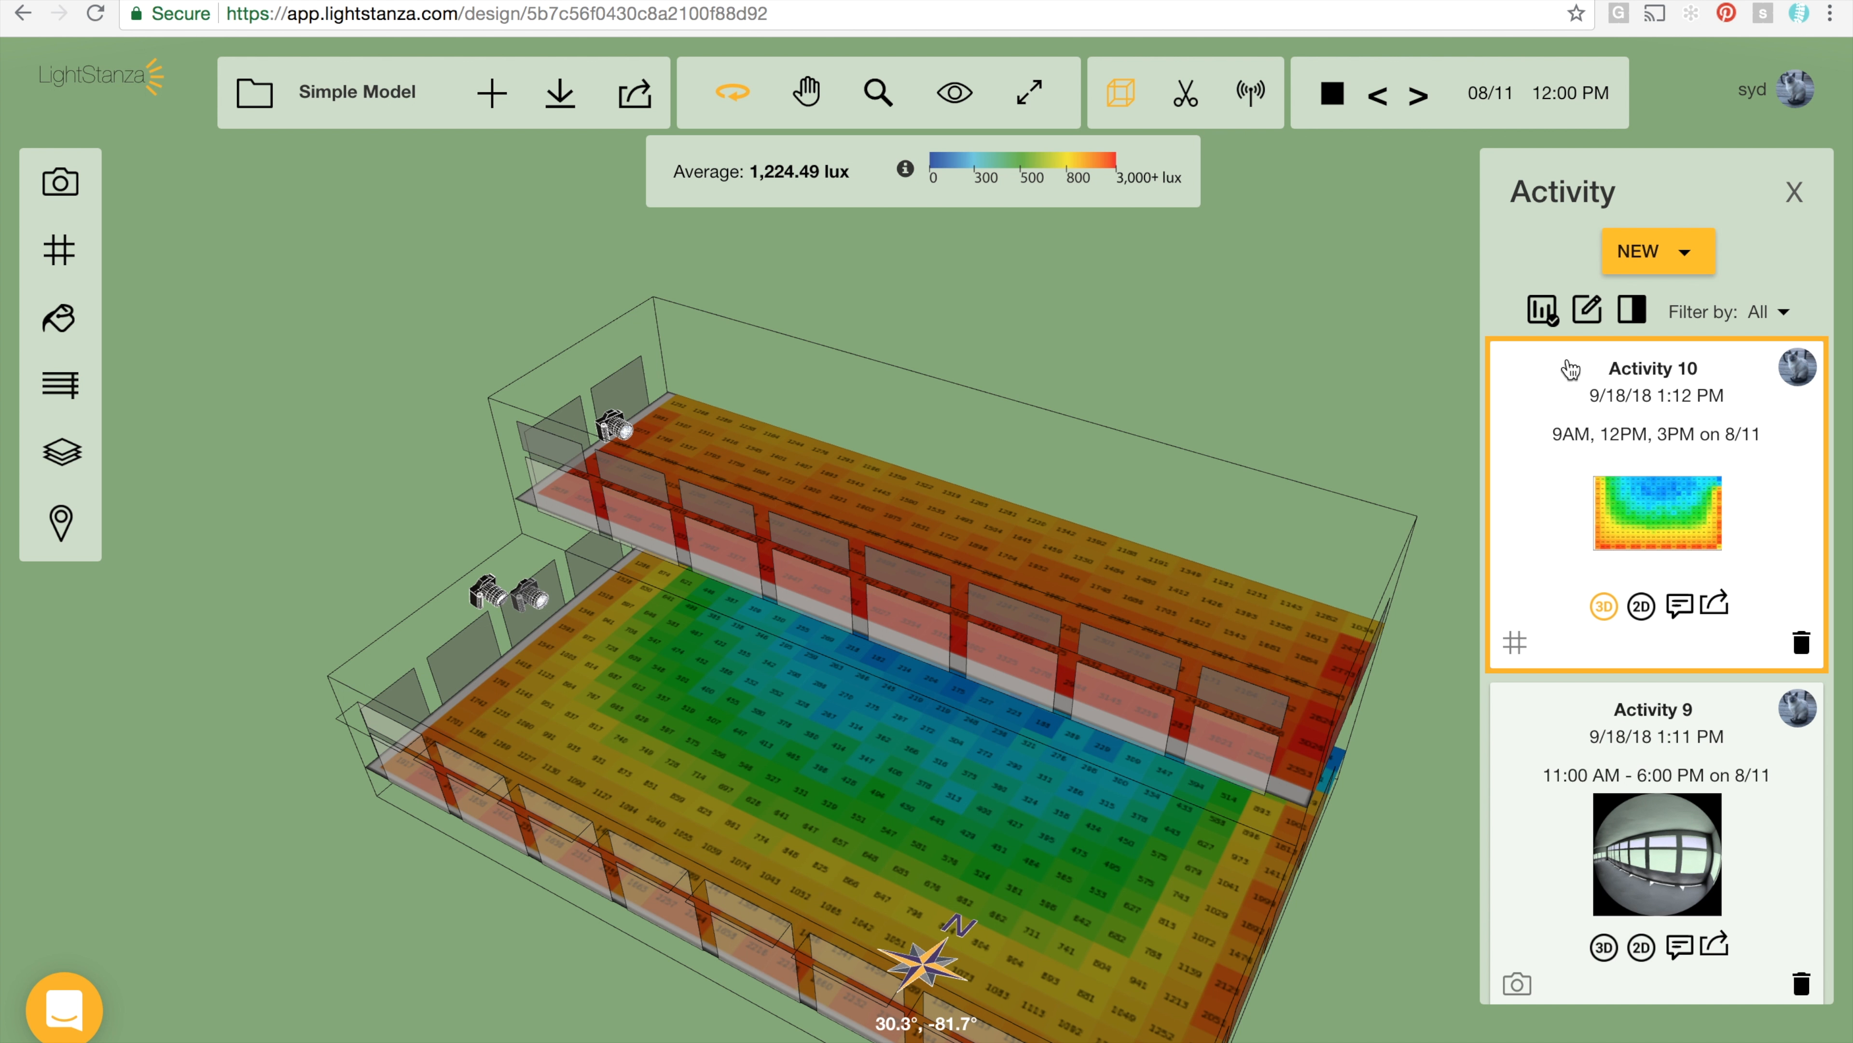
left_click(633, 92)
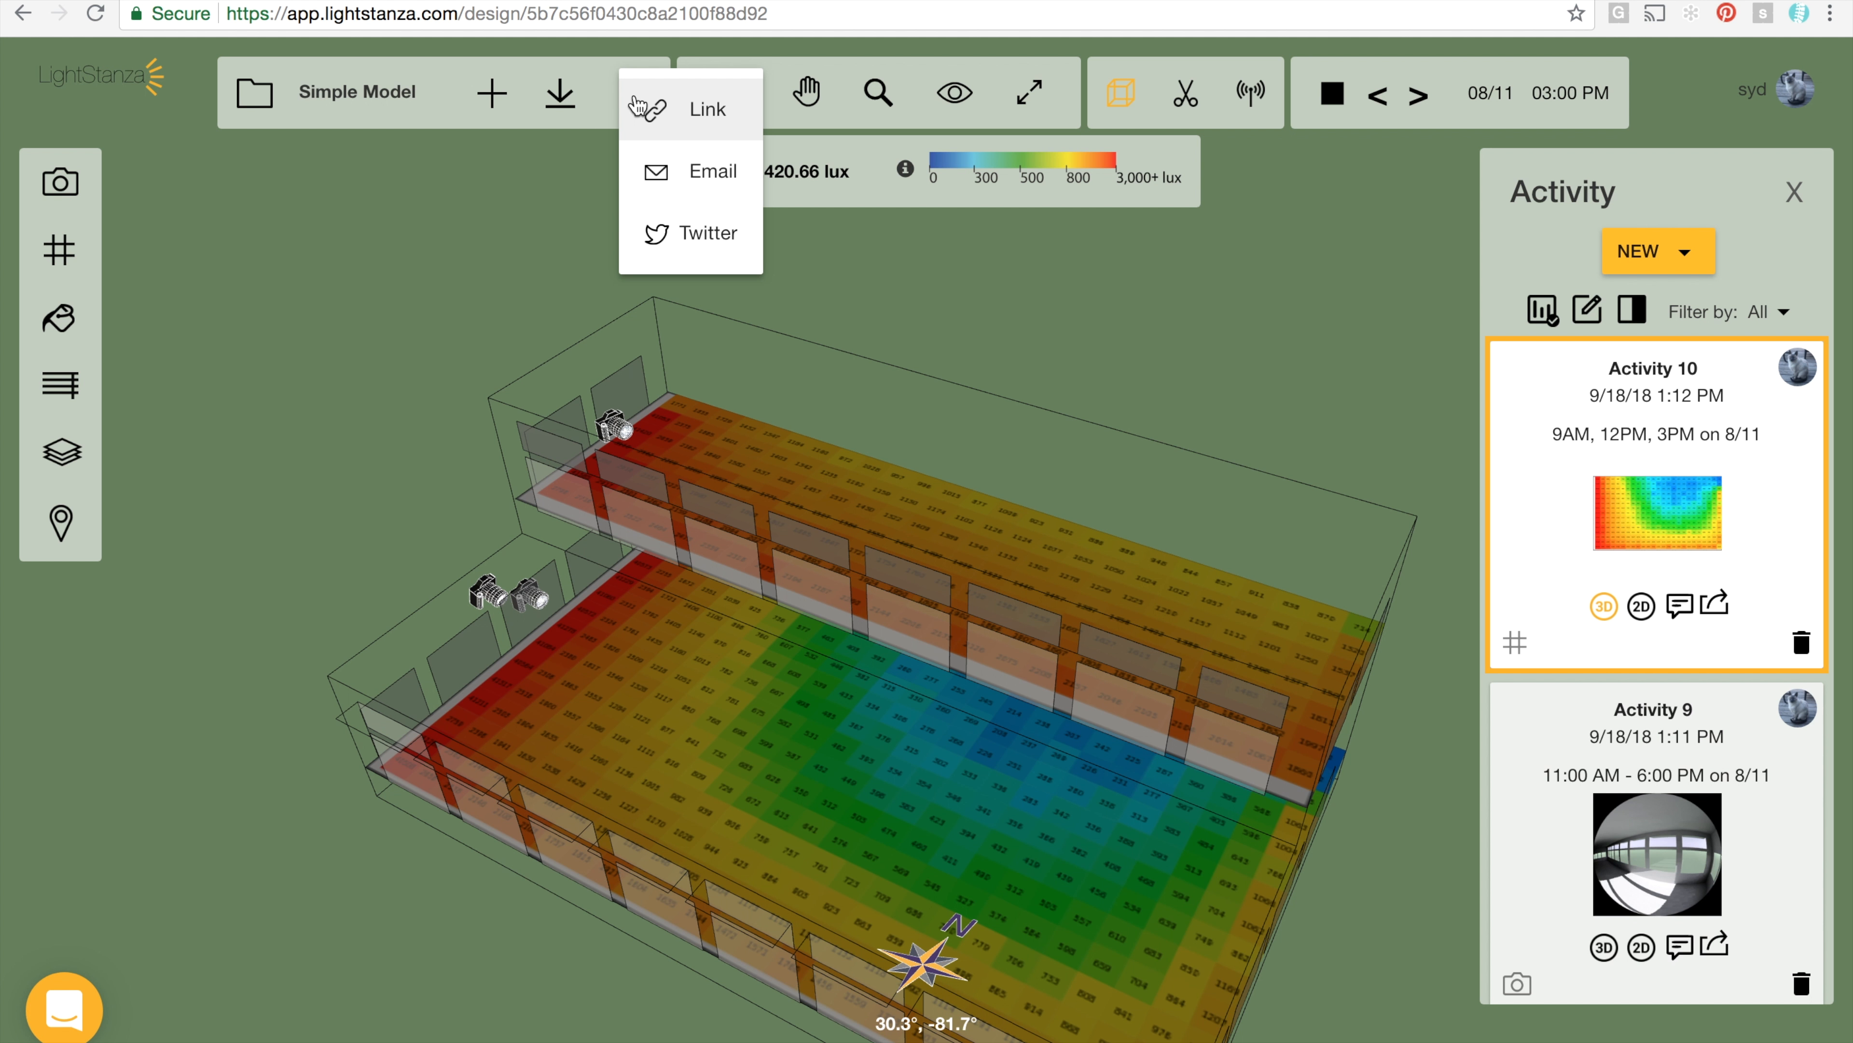
mouse_move(685, 248)
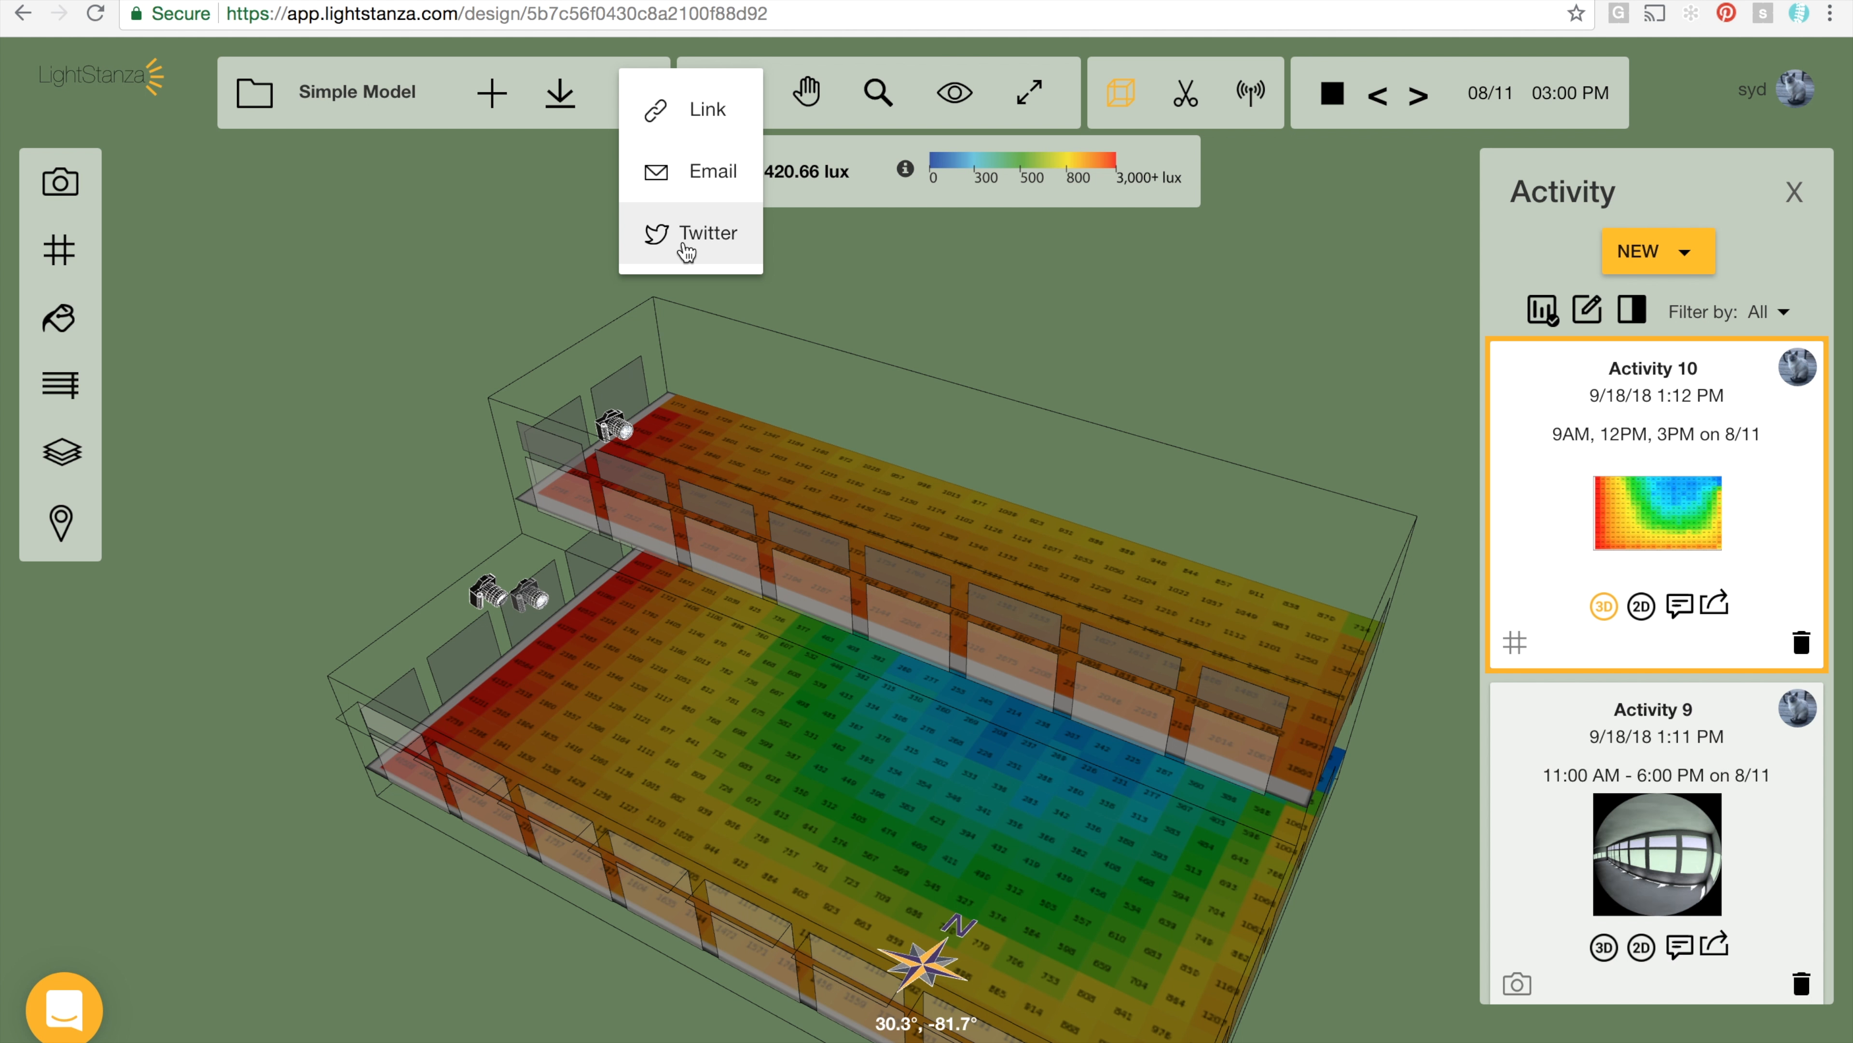
left_click(1374, 95)
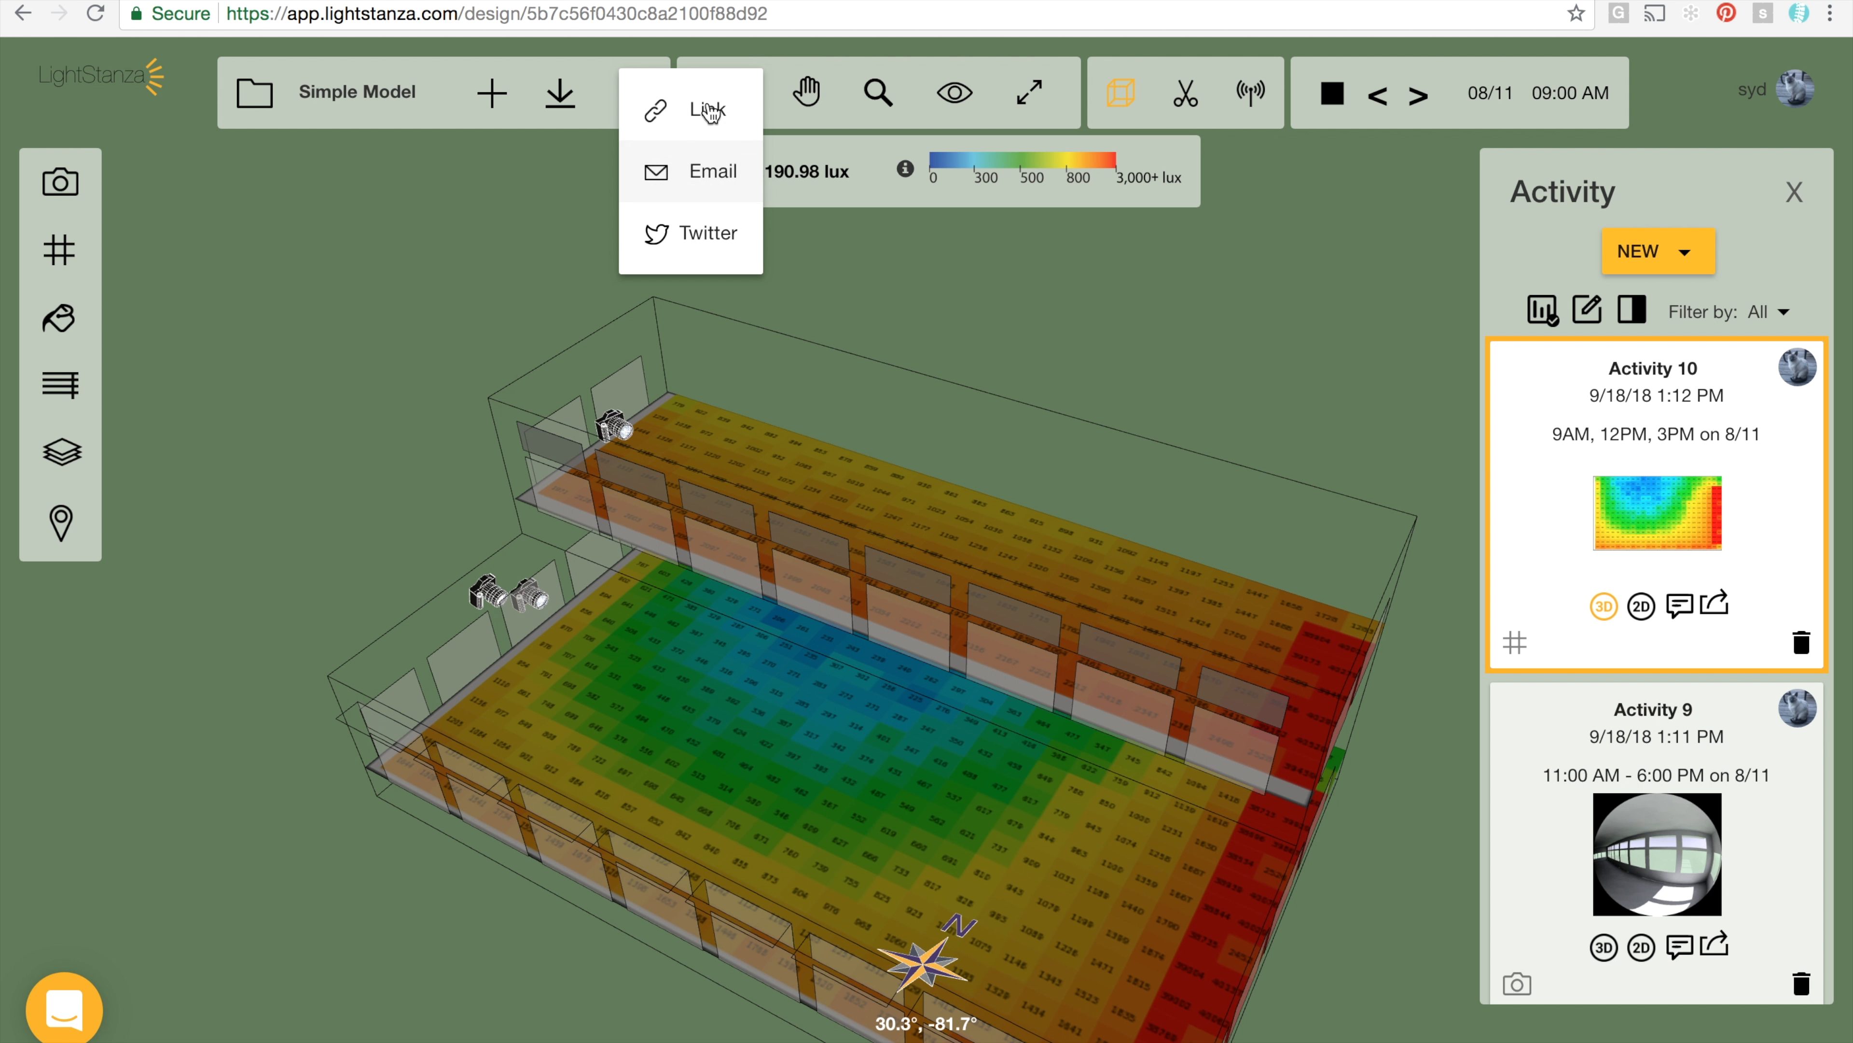
Step: Share the design as a link and set its permission level to Edit
left_click(708, 111)
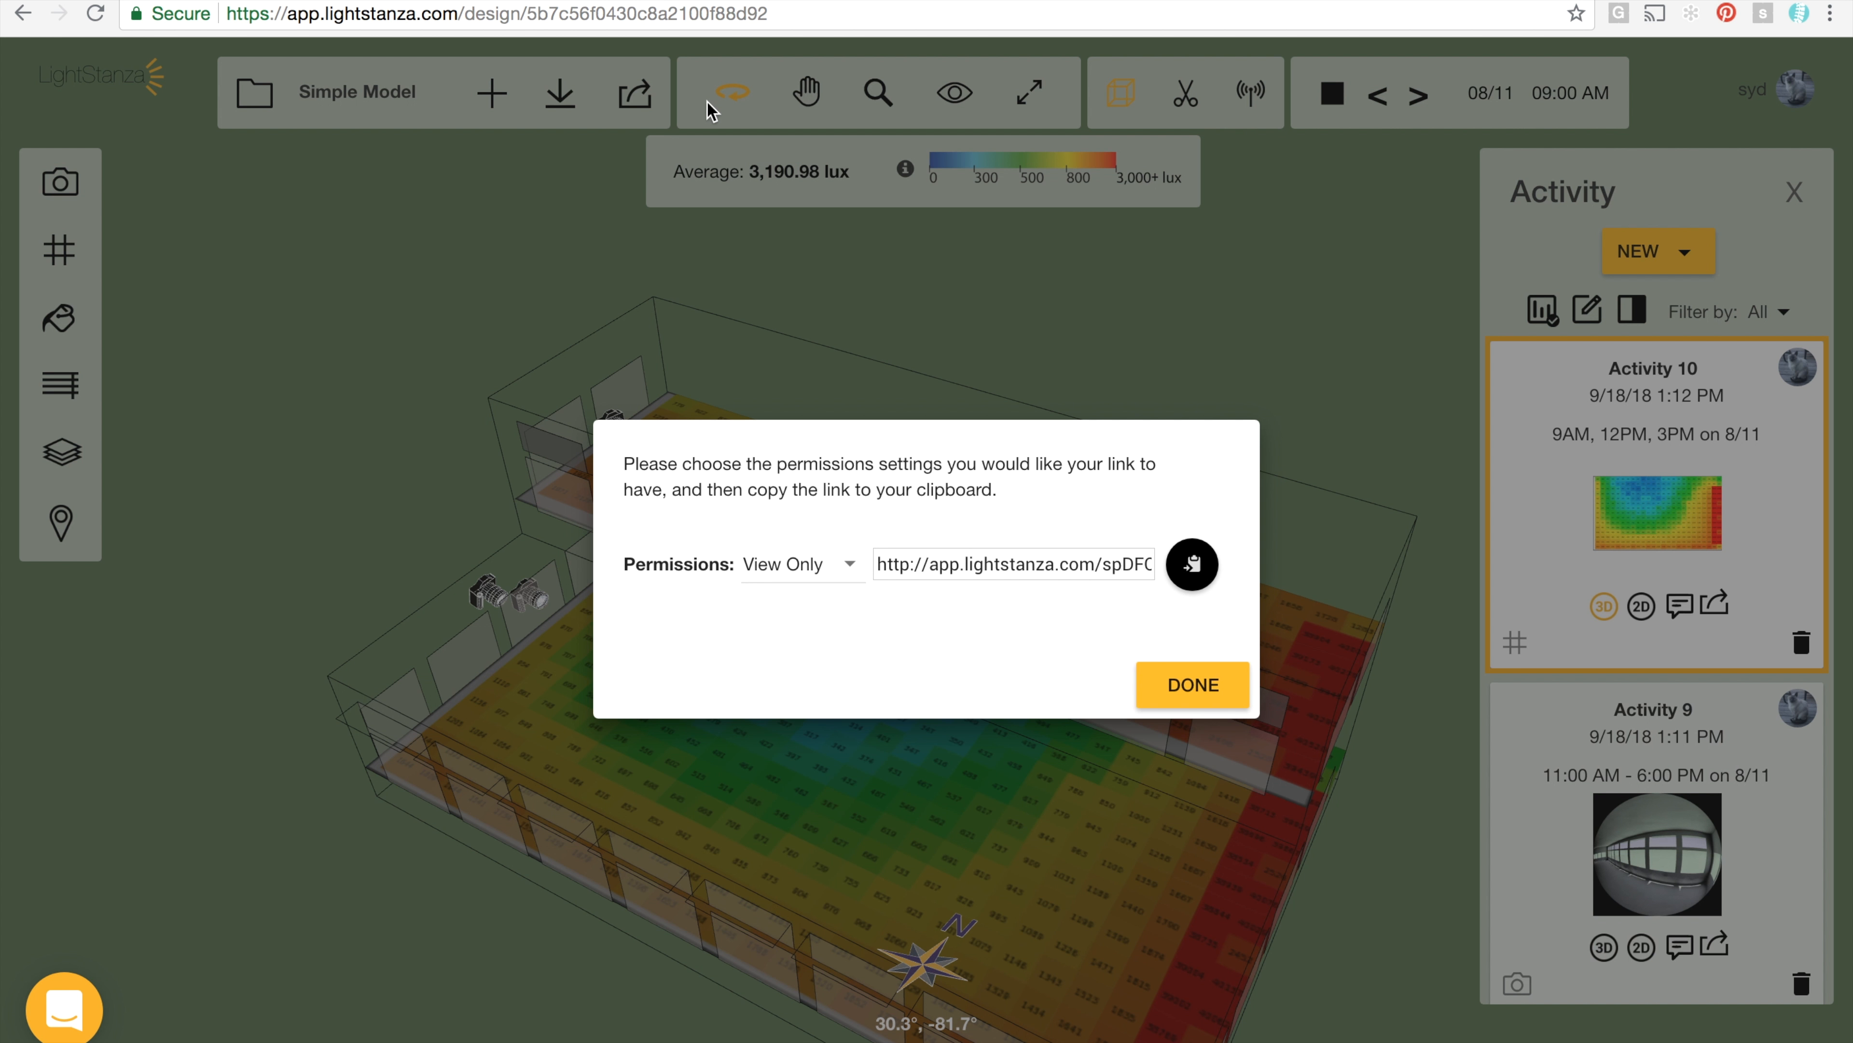
left_click(1420, 94)
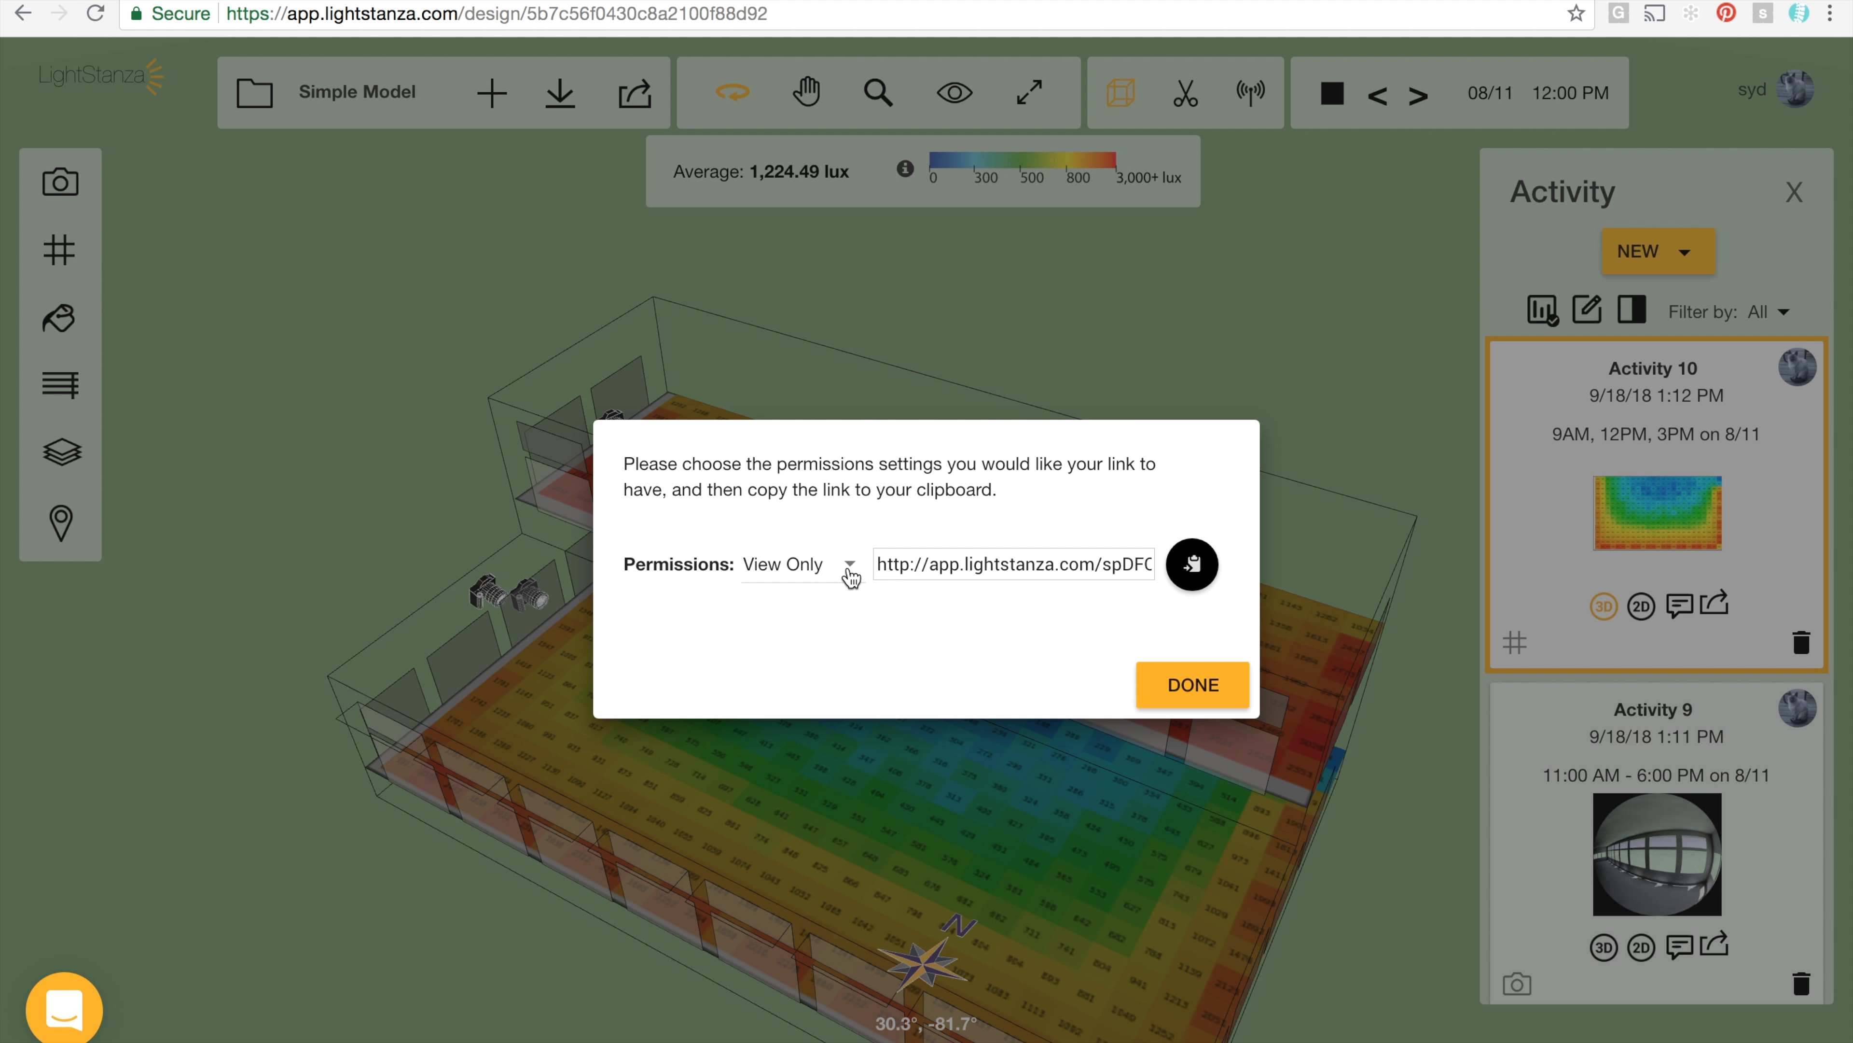
left_click(1421, 95)
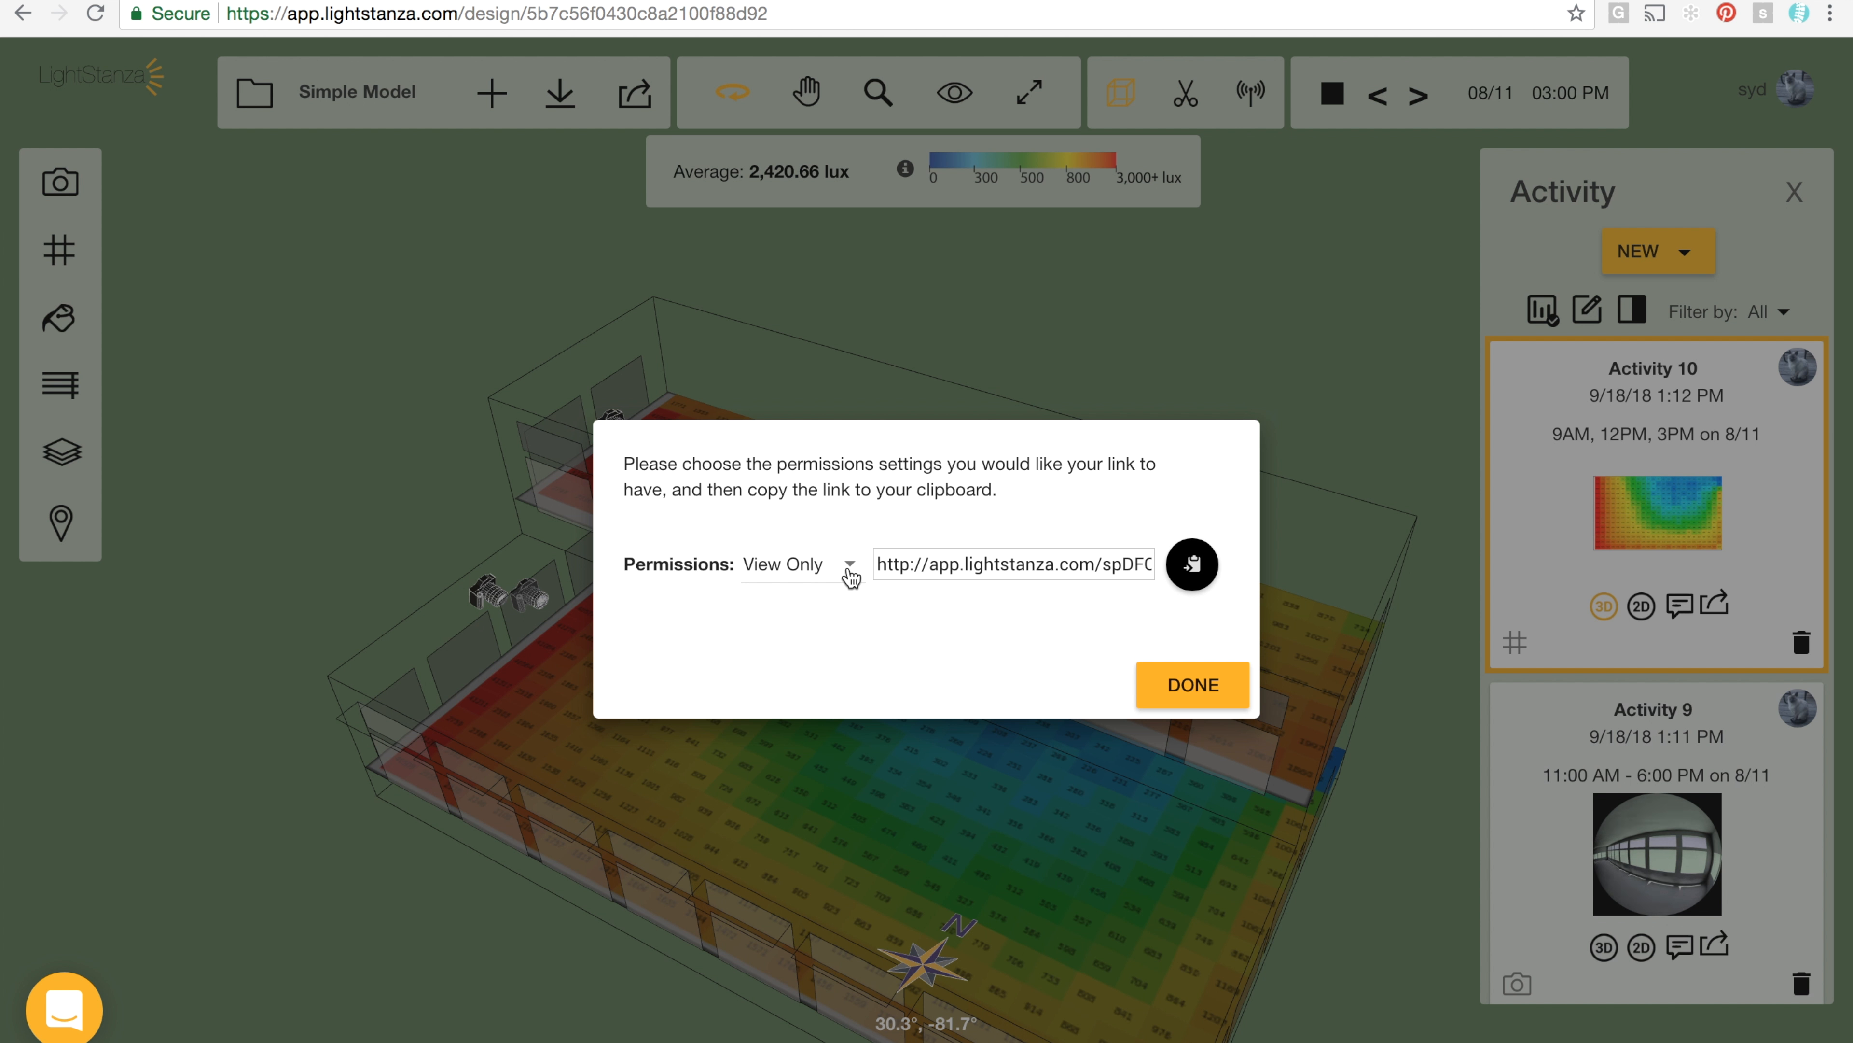
left_click(847, 563)
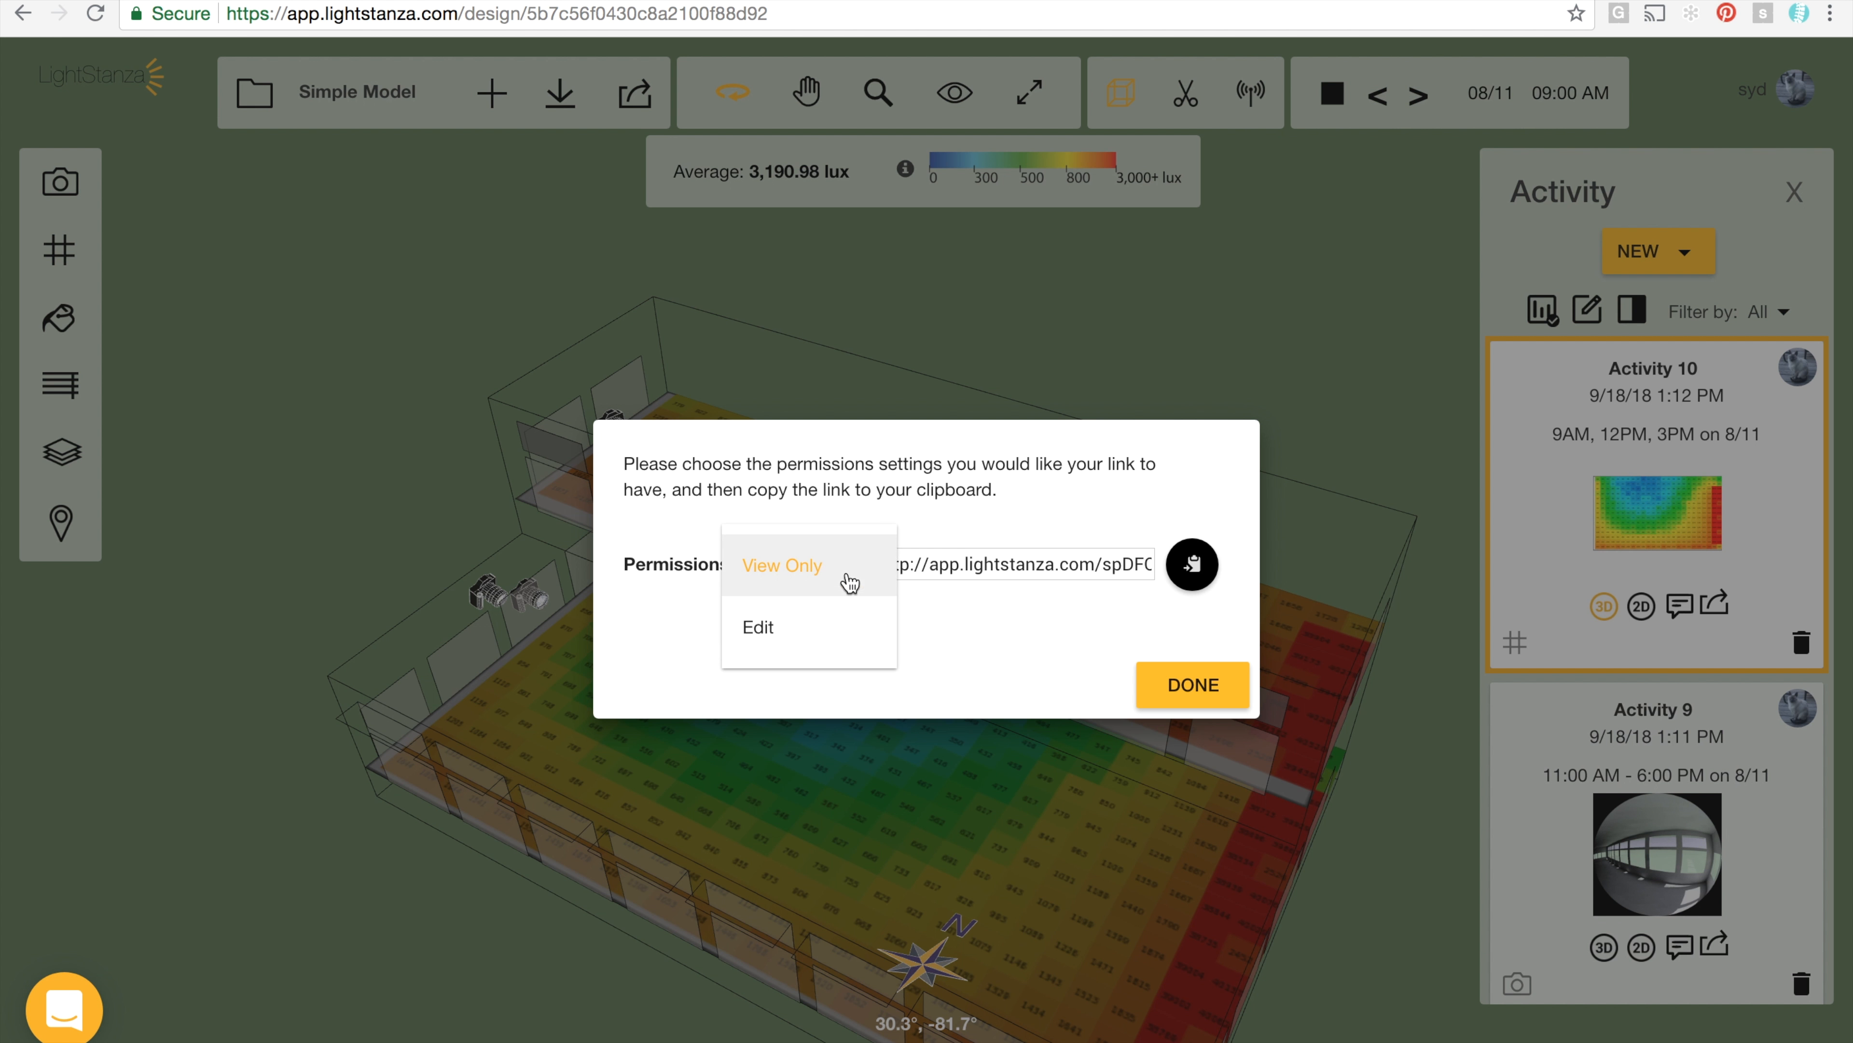
mouse_move(821, 638)
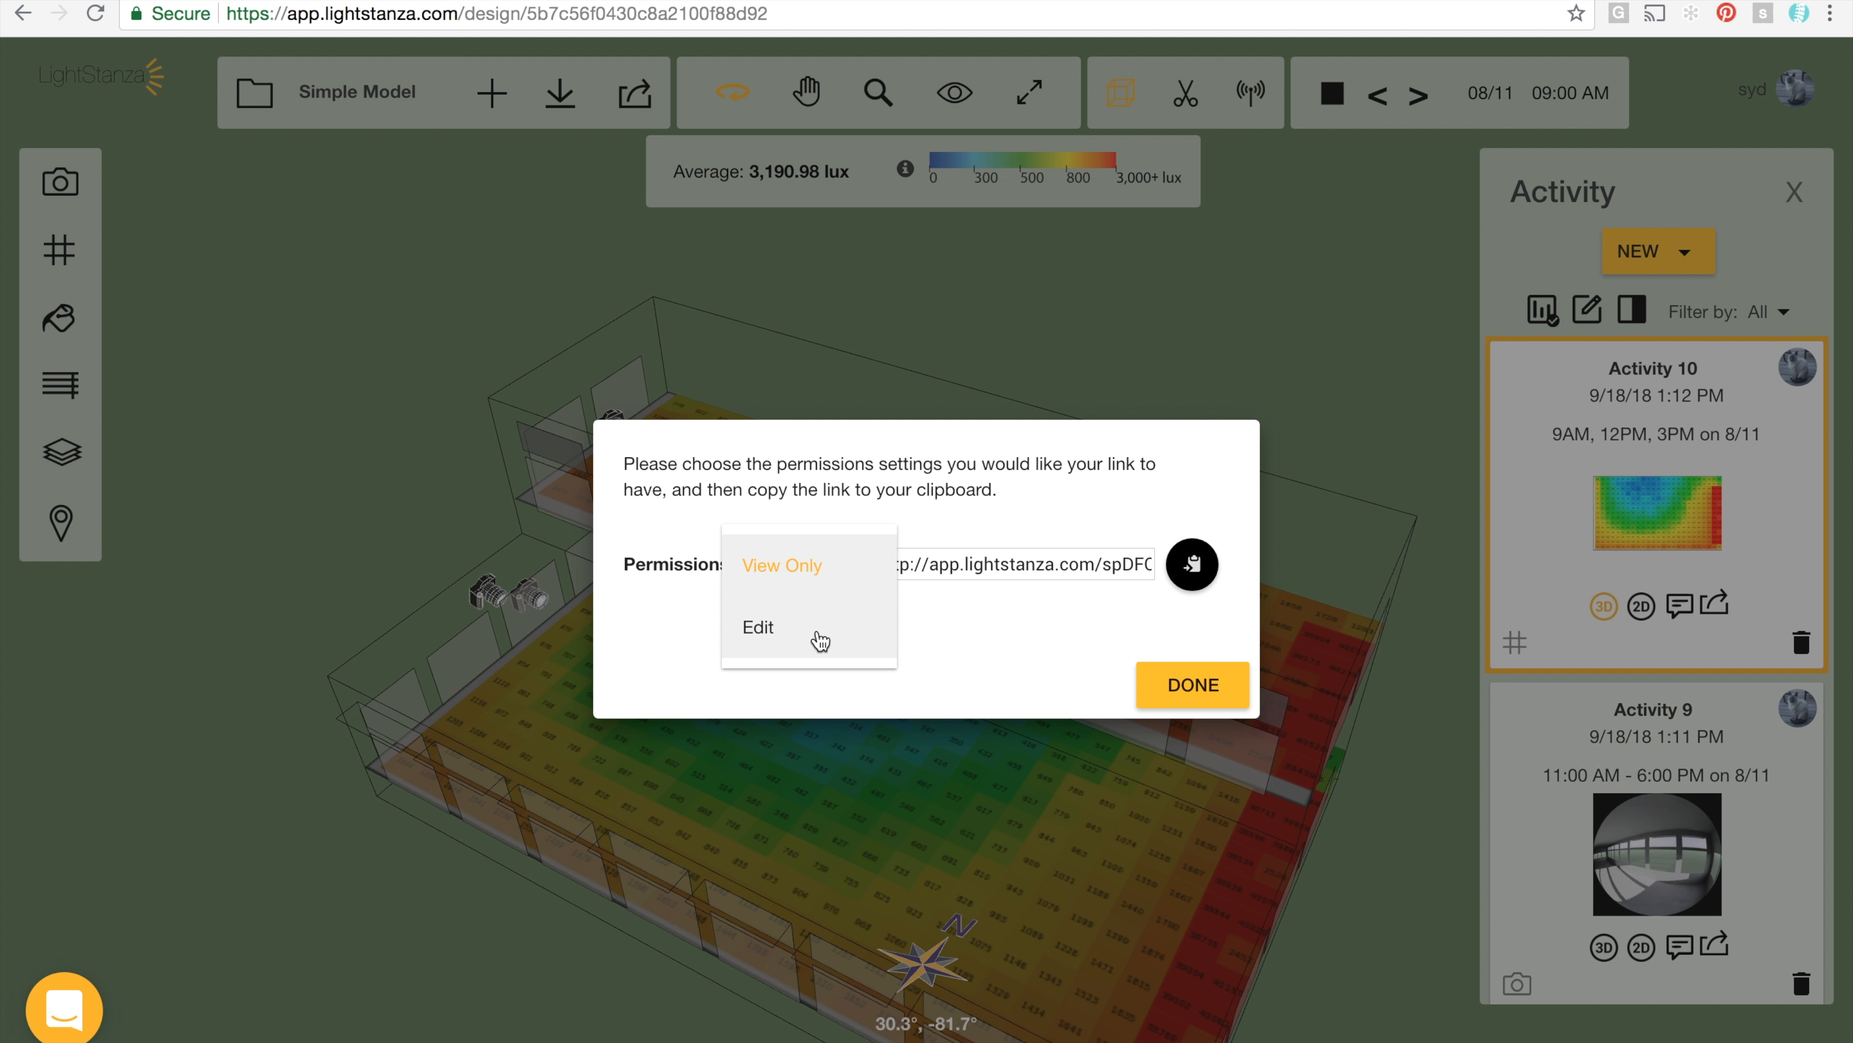
left_click(757, 627)
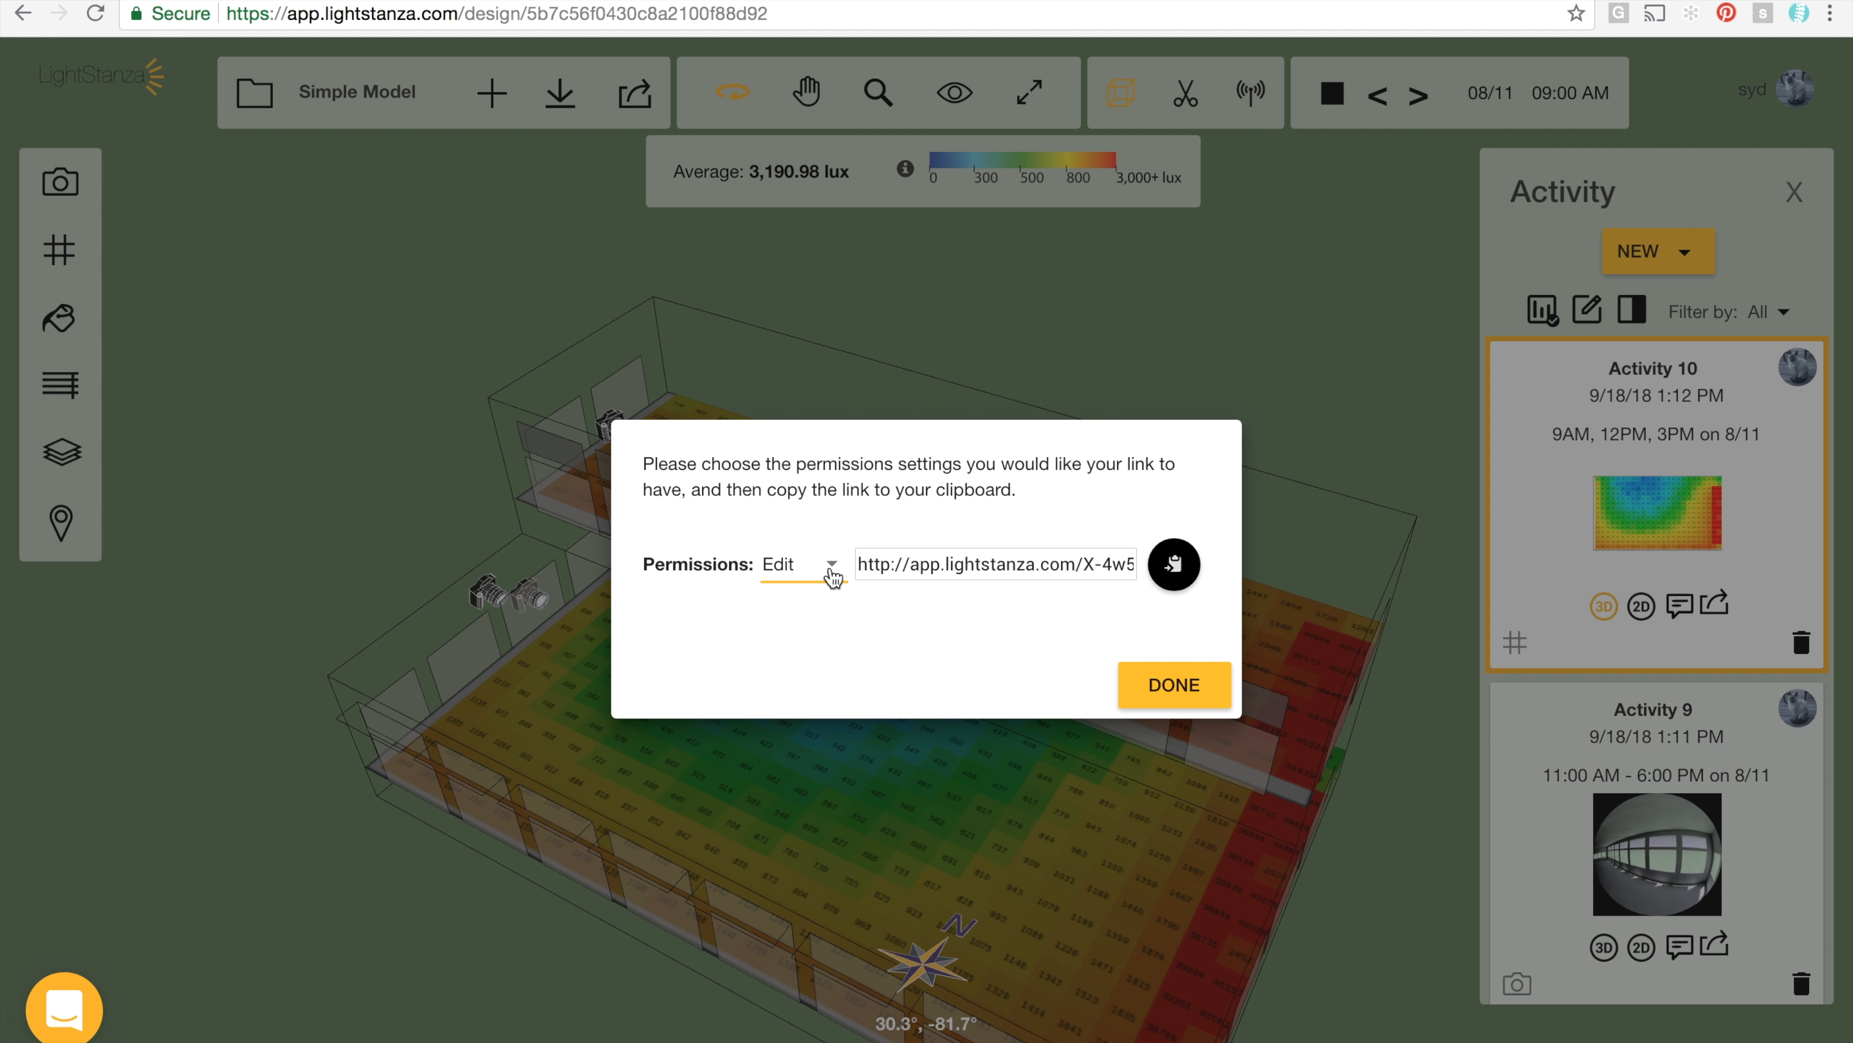
Step: Copy the editable share link to the clipboard and close the dialog with Done
left_click(1422, 94)
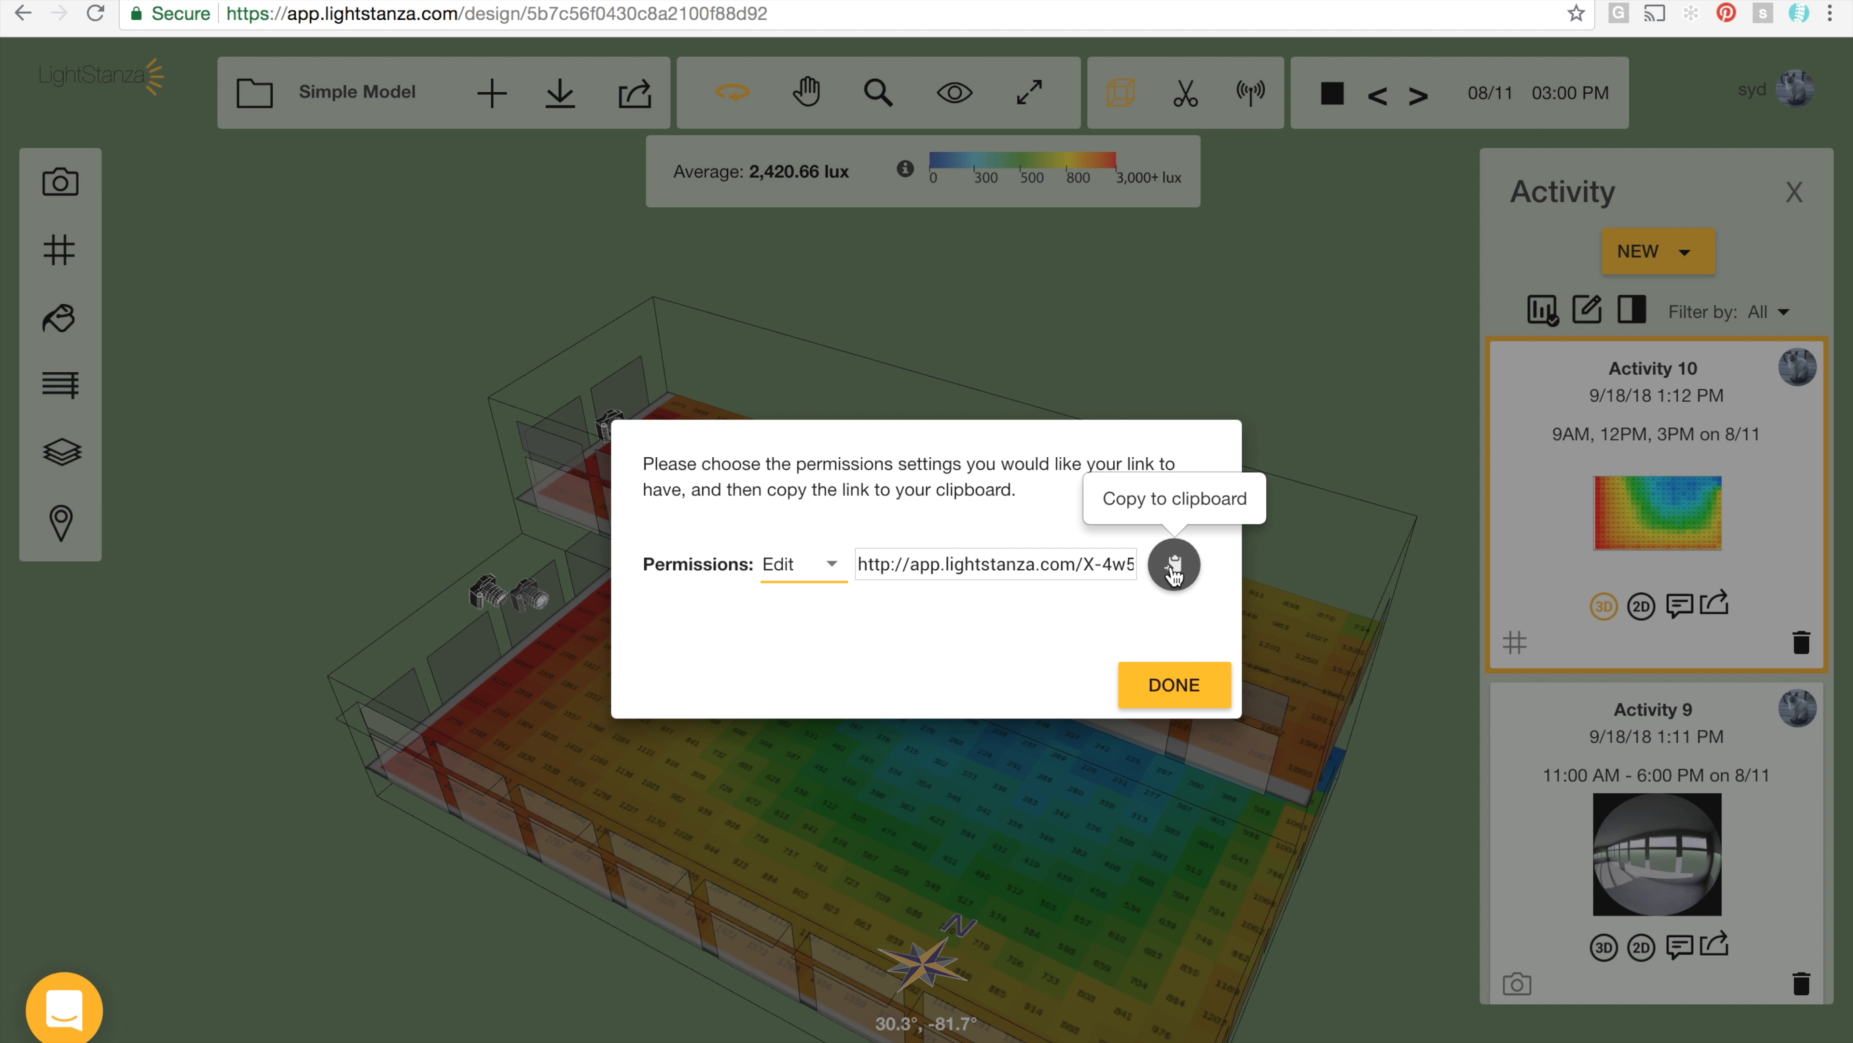
left_click(1173, 564)
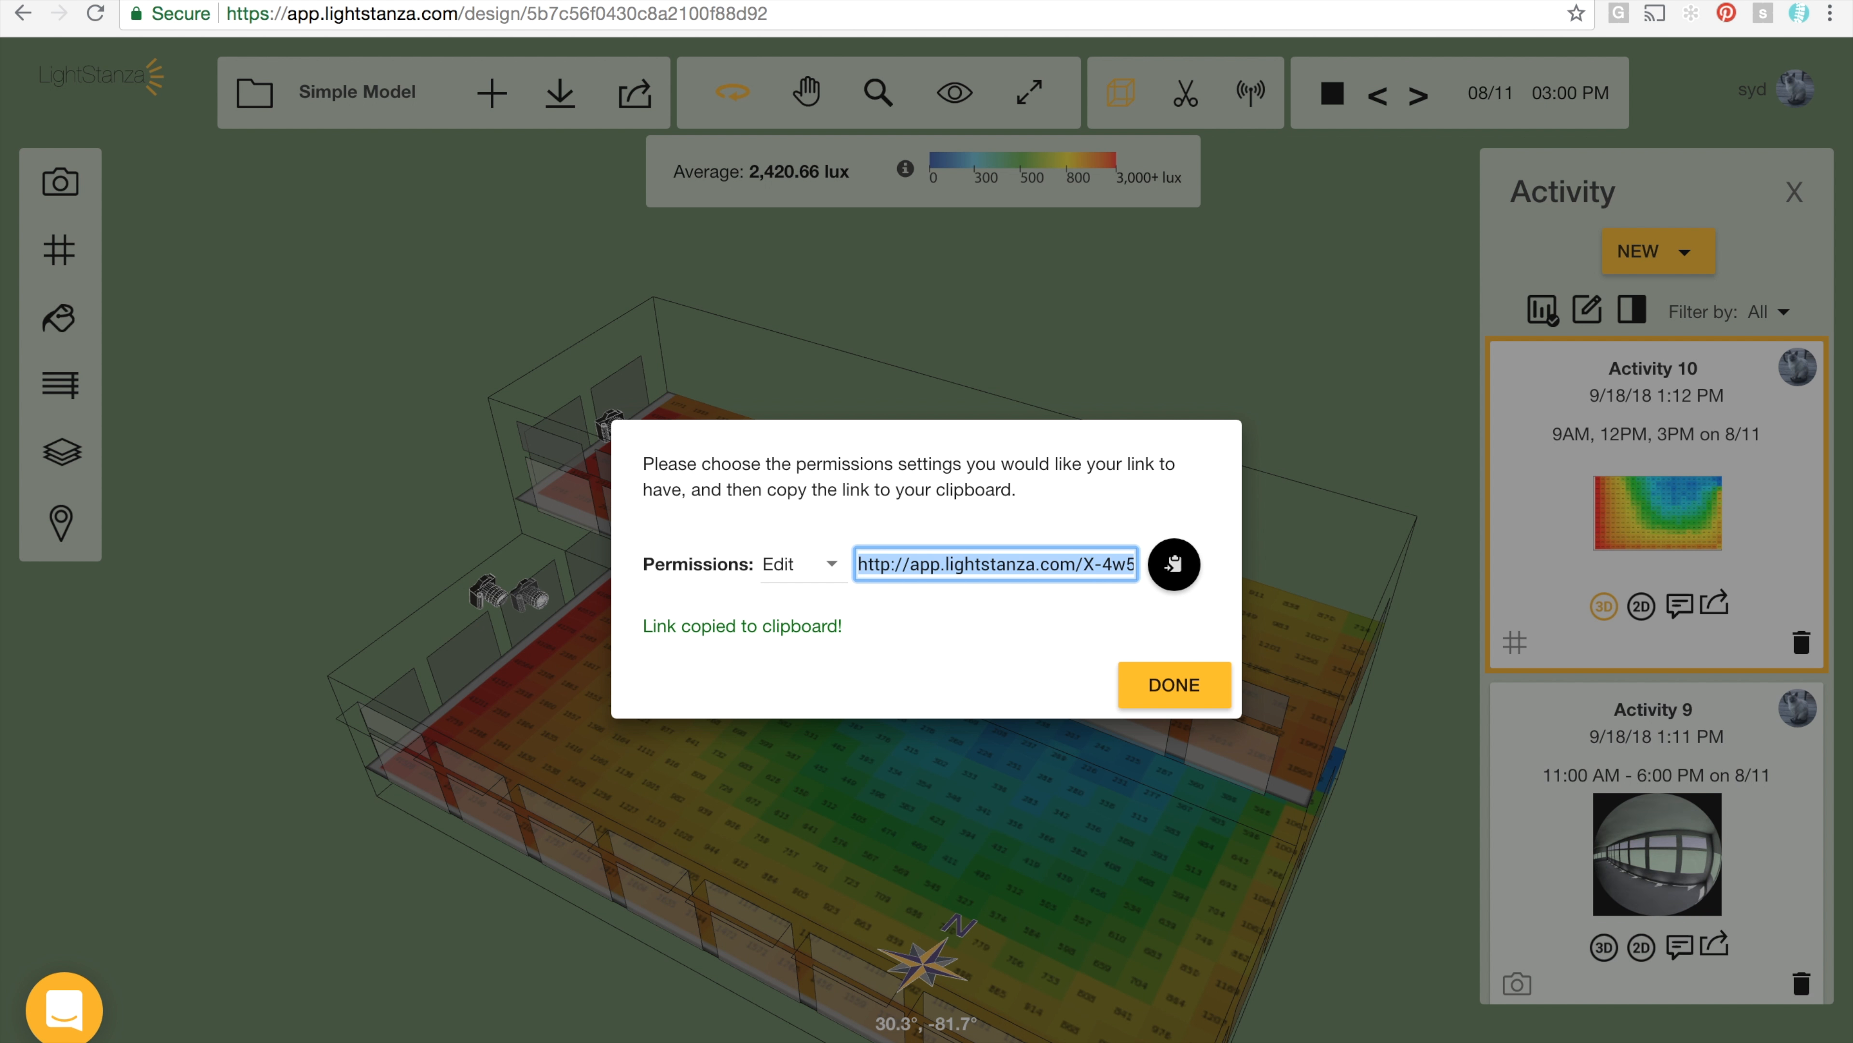
left_click(1173, 686)
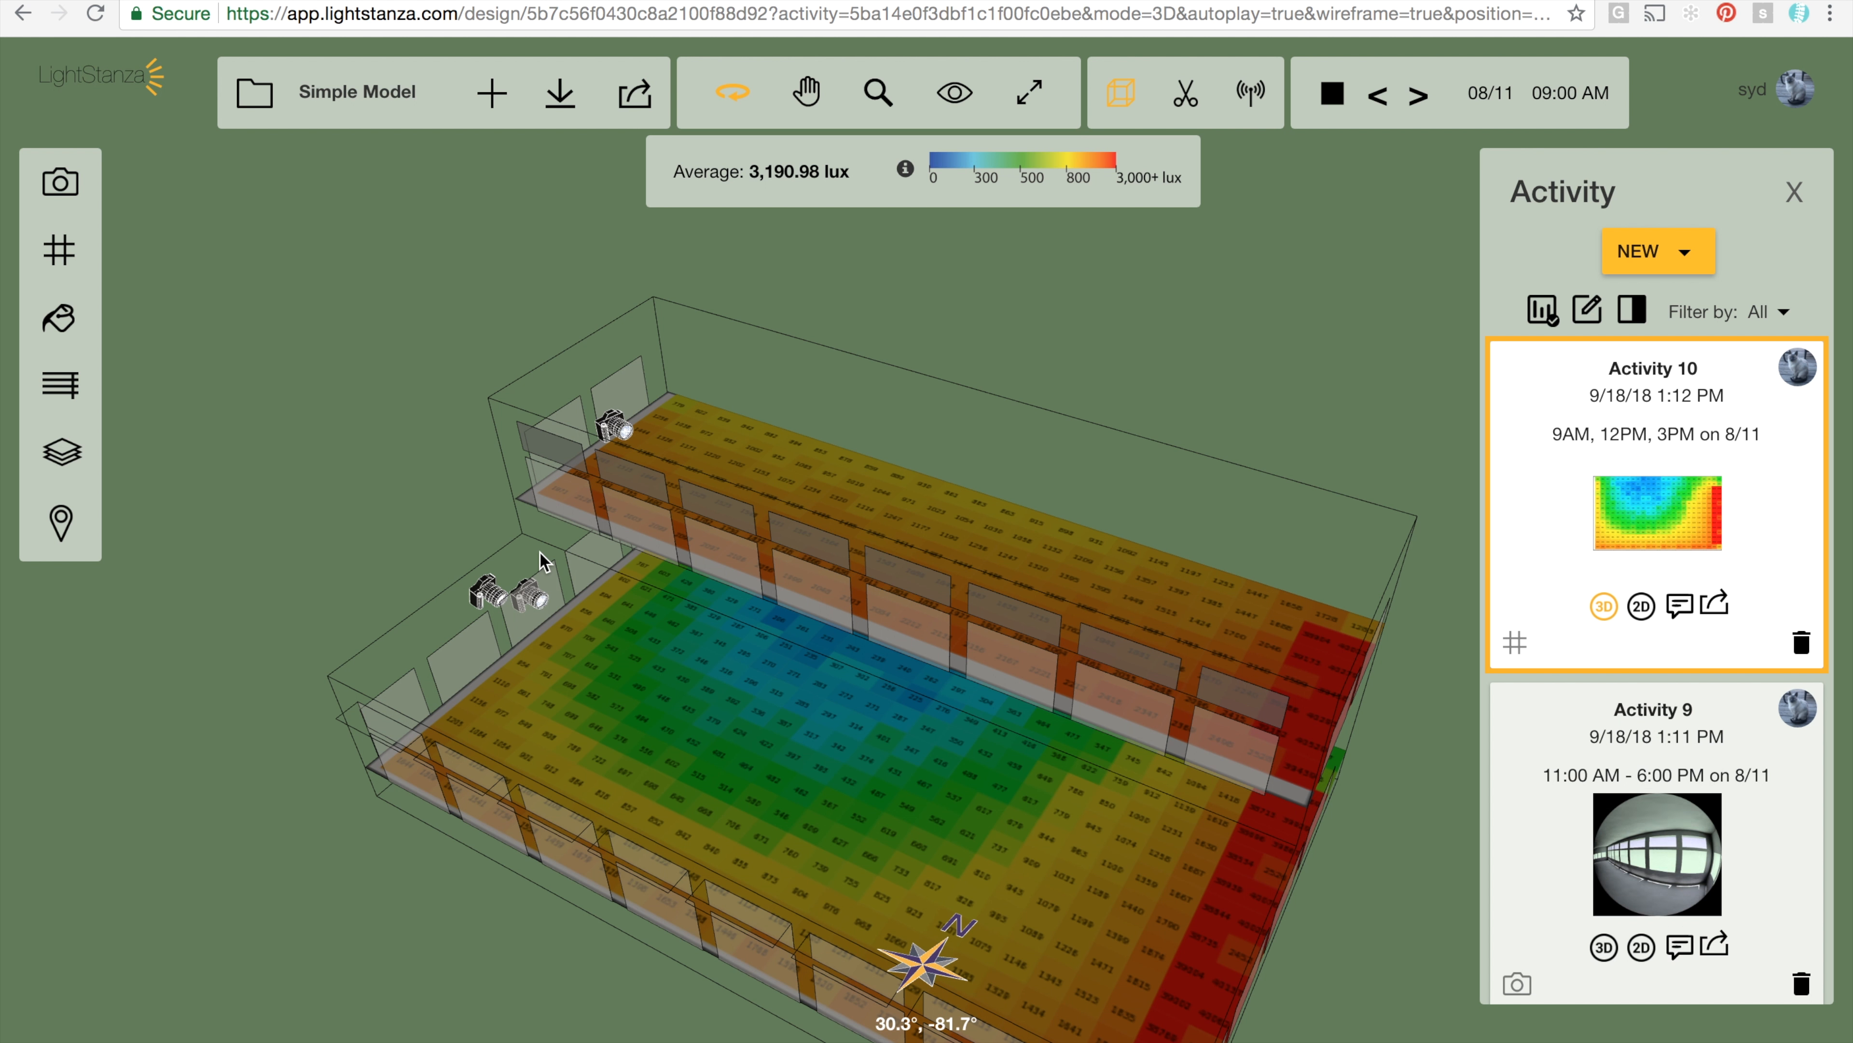